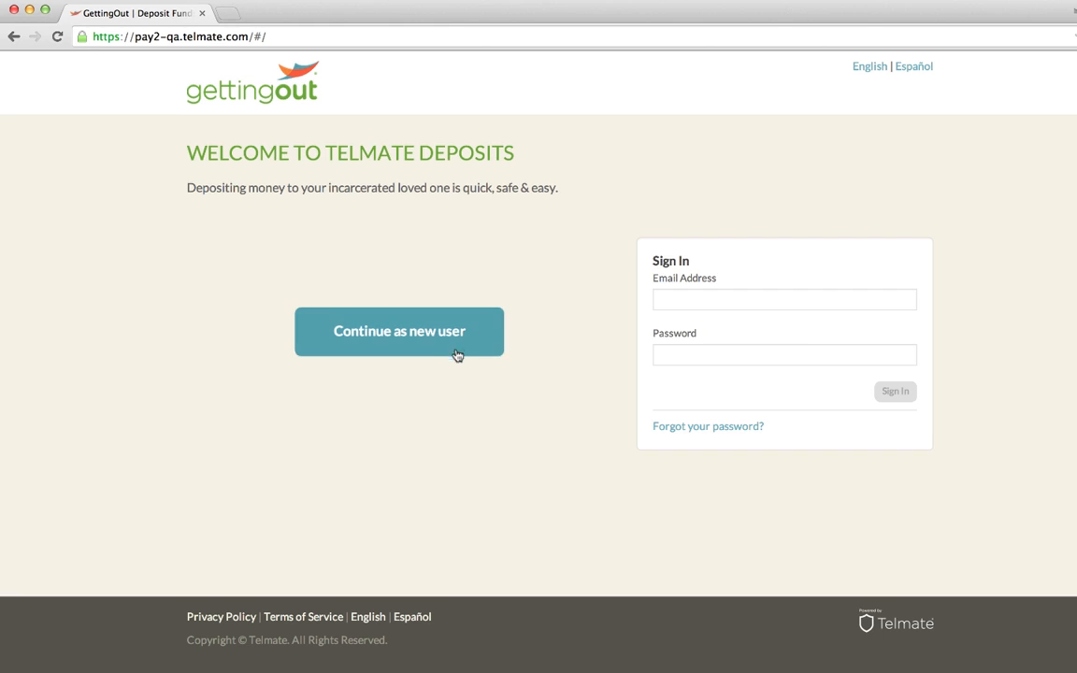
Step: Start a new-user deposit and choose Idaho as the facility's state
left_click(399, 331)
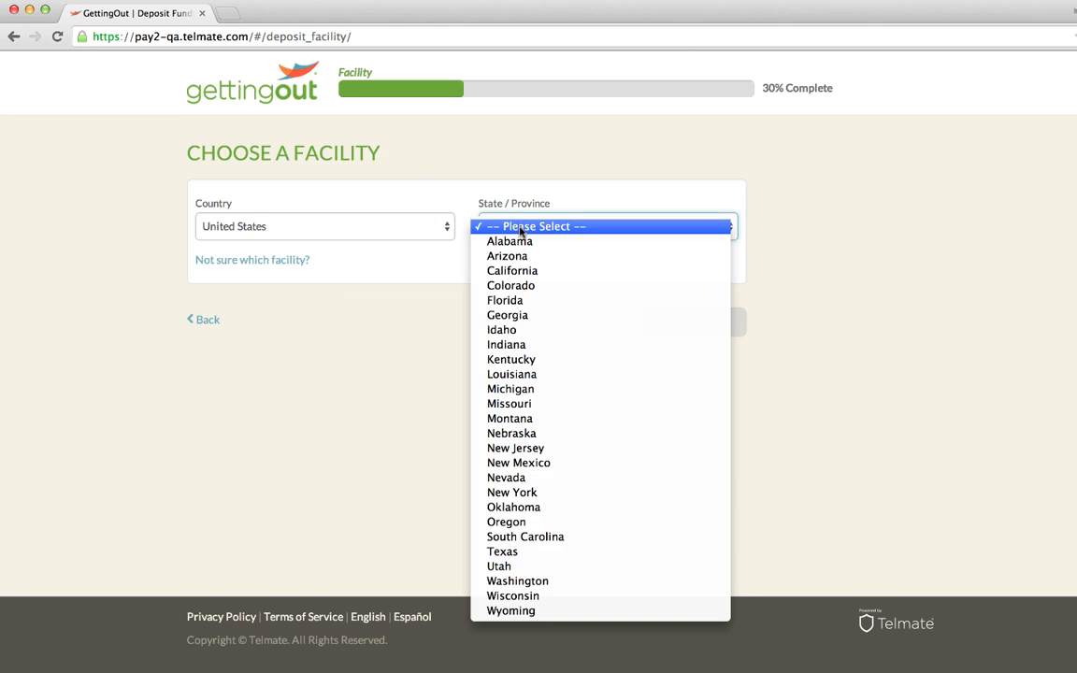
left_click(501, 330)
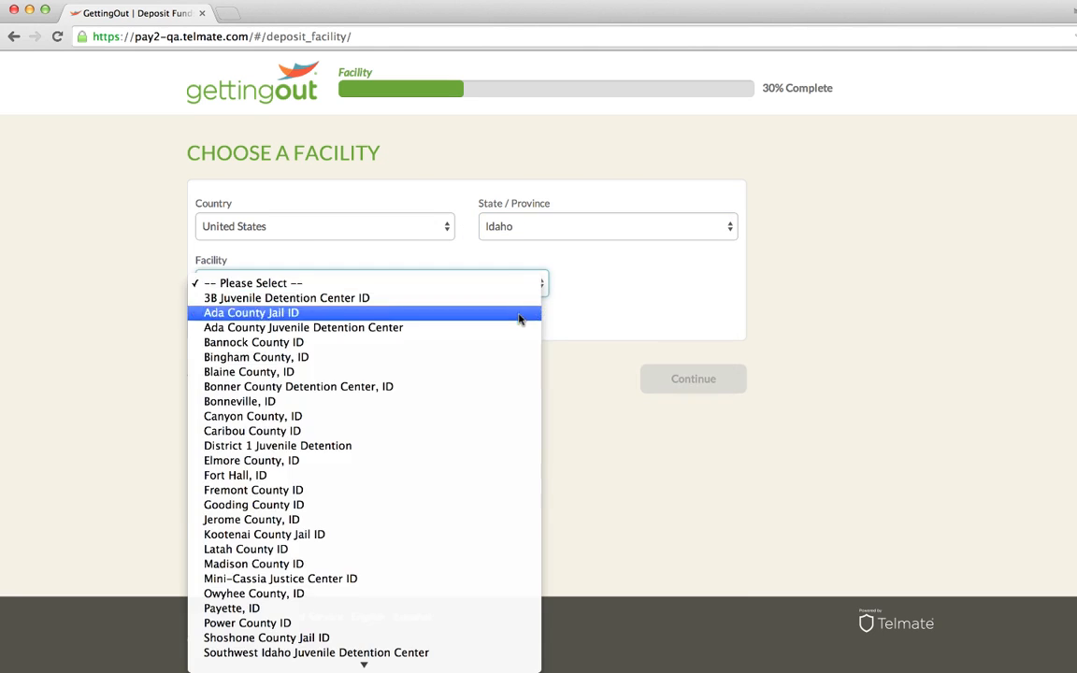
Step: Select Ada County Jail ID and the Friends & Family Account deposit type
left_click(251, 312)
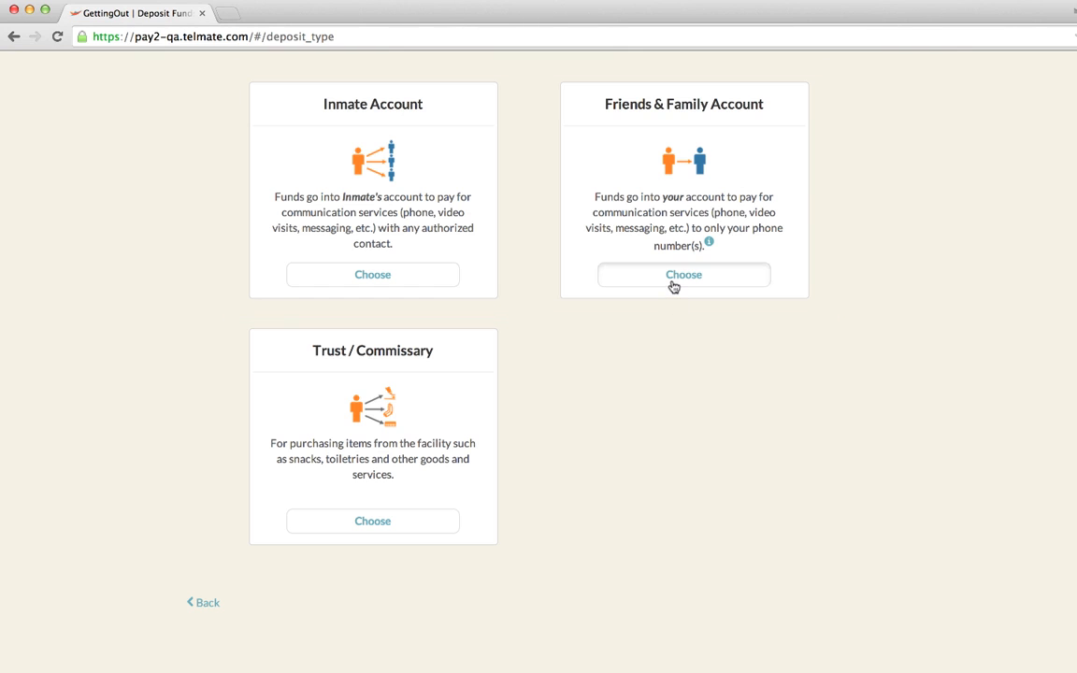
left_click(684, 274)
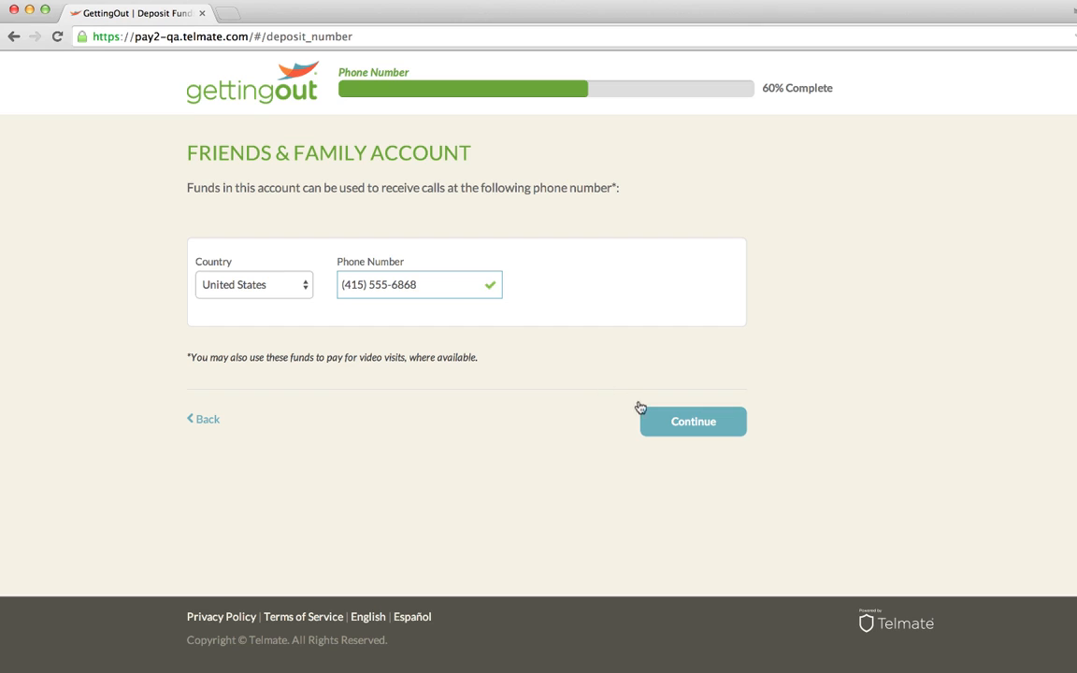
left_click(693, 420)
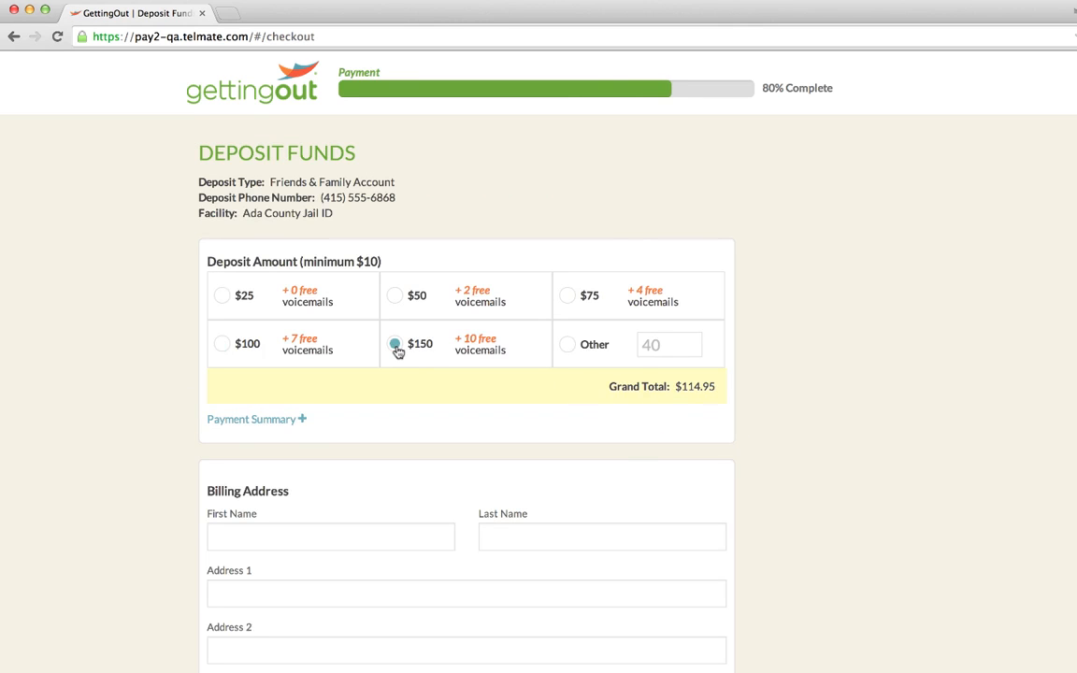
scroll("down", 3)
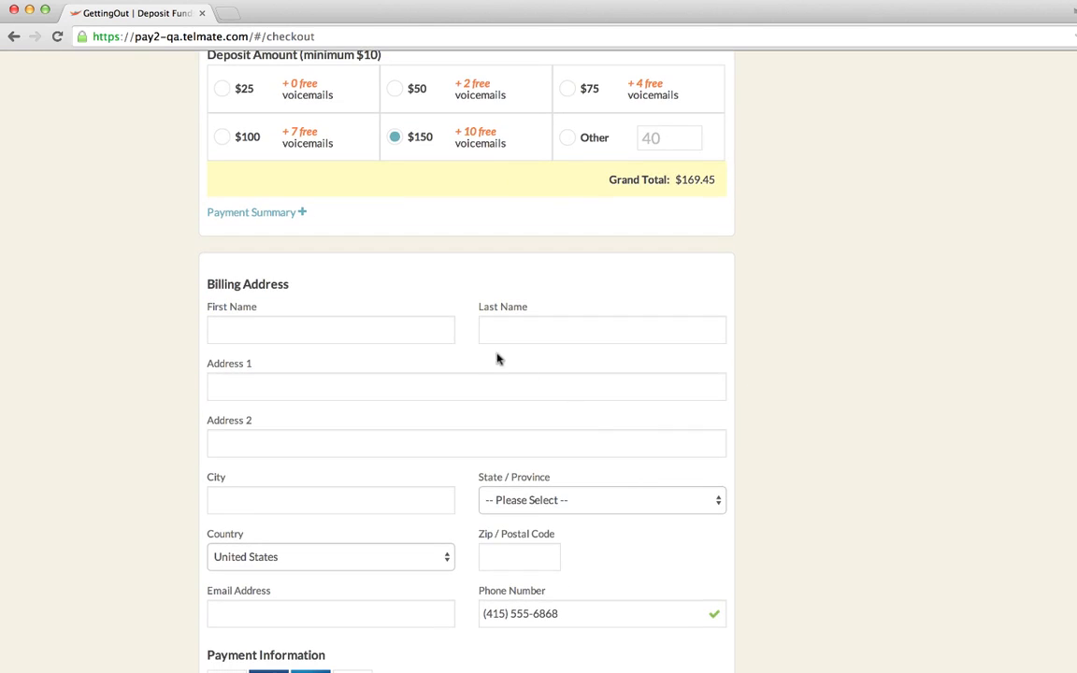
type("3125 Fennec")
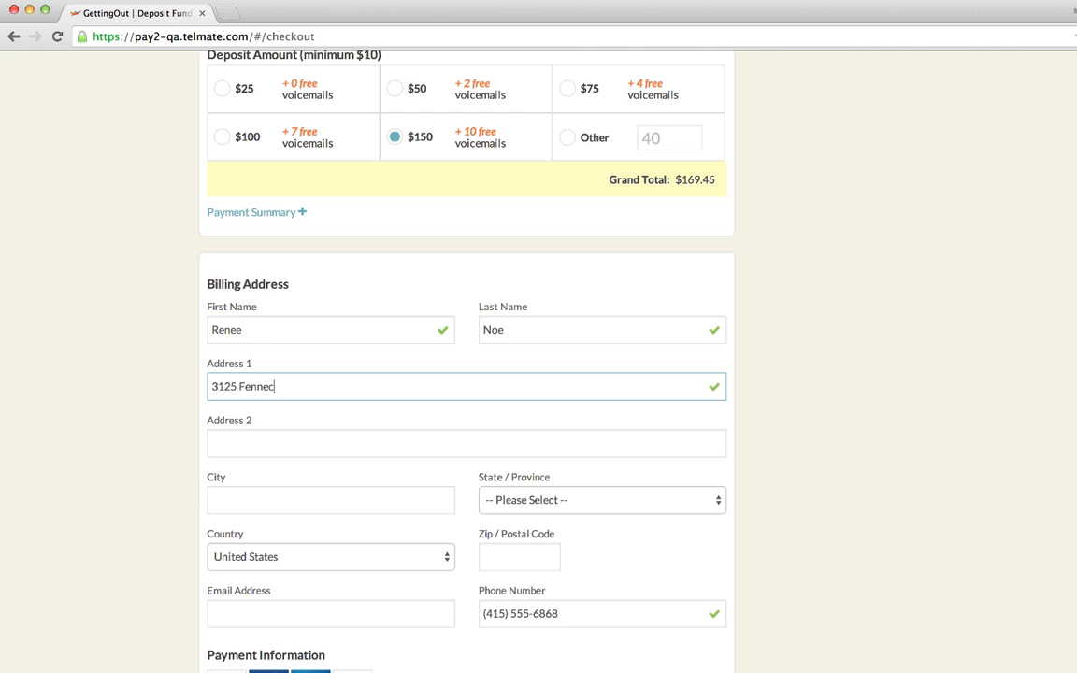